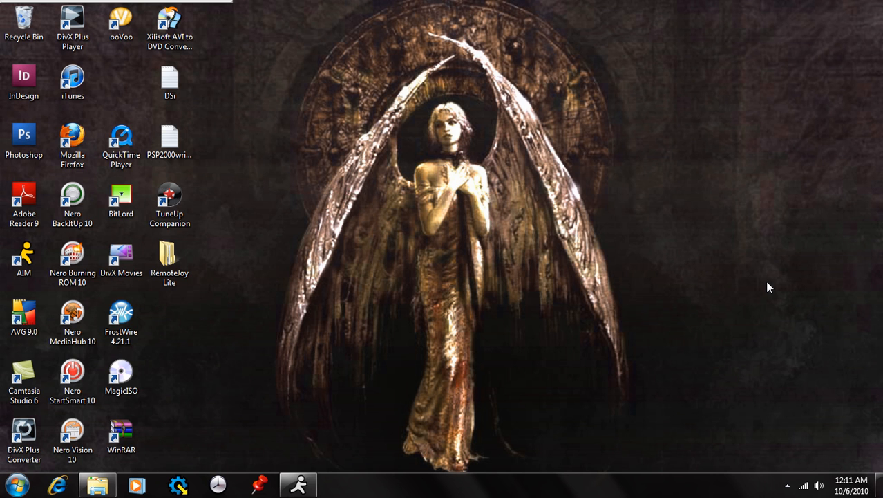
mouse_move(699, 268)
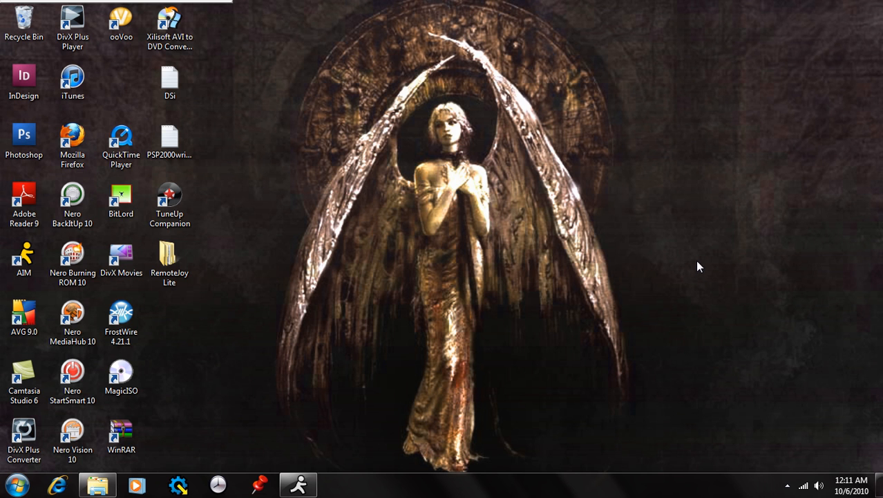
mouse_move(689, 265)
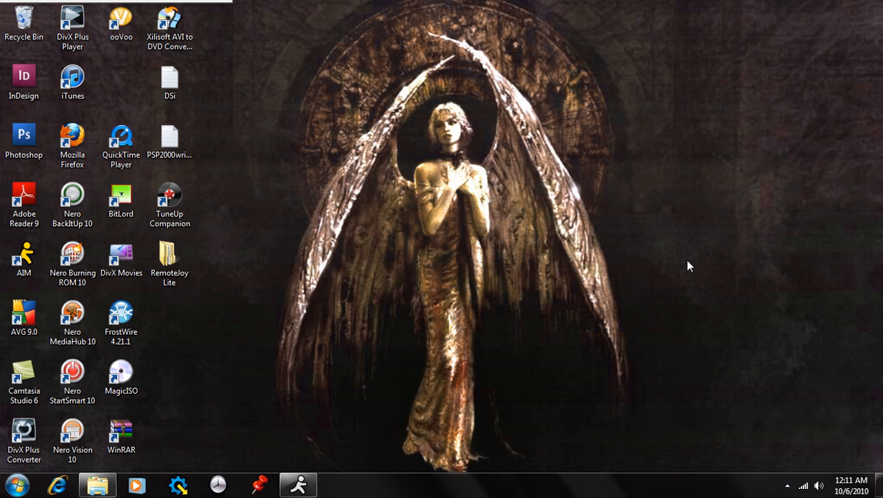
mouse_move(687, 265)
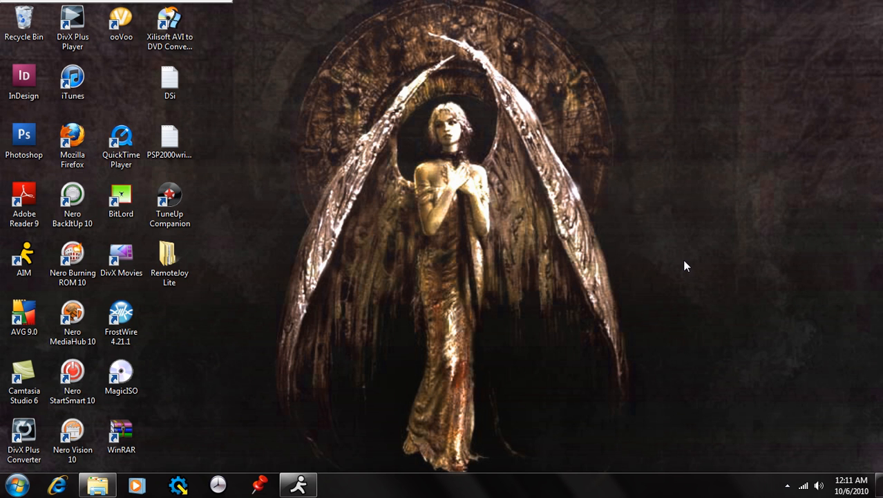
mouse_move(685, 266)
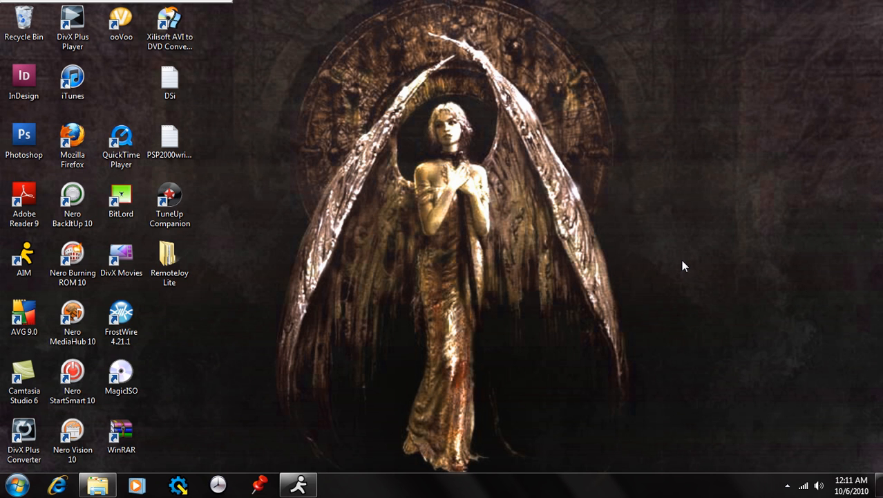
mouse_move(669, 267)
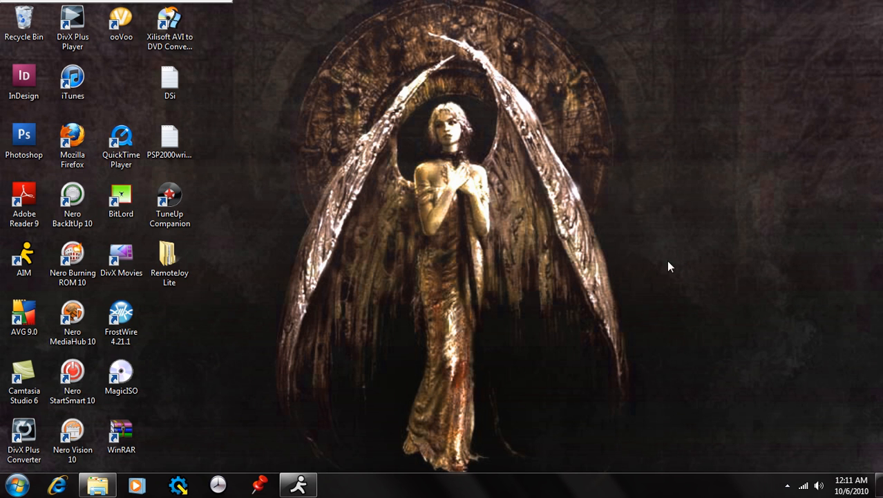
mouse_move(358, 398)
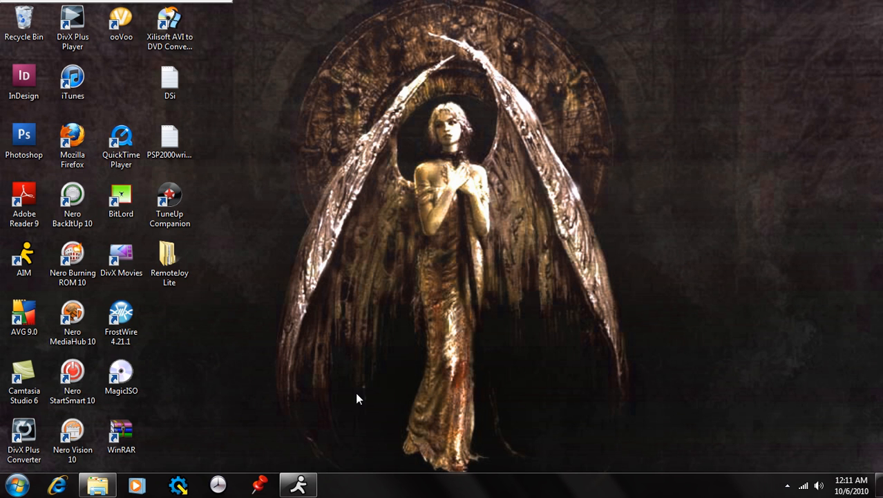
mouse_move(281, 412)
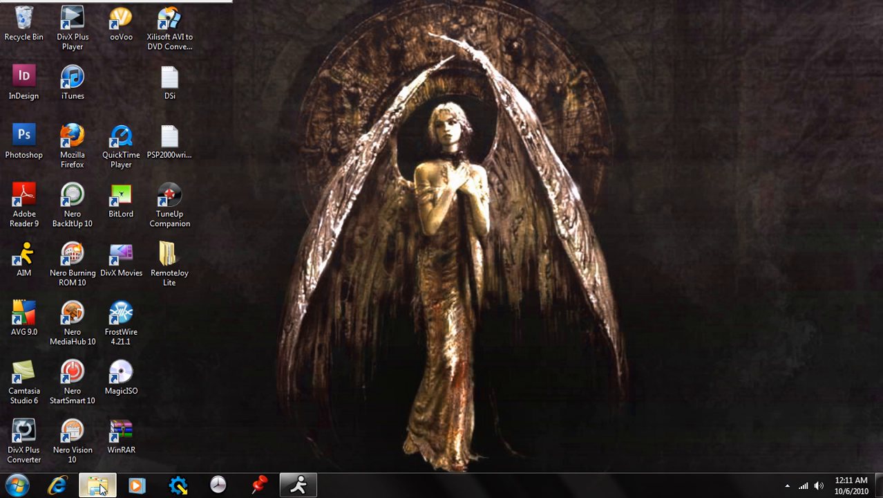
- Open the PSP_ISO_Compressor RAR archive from My Book (F:) > Documents > Programs
click(97, 484)
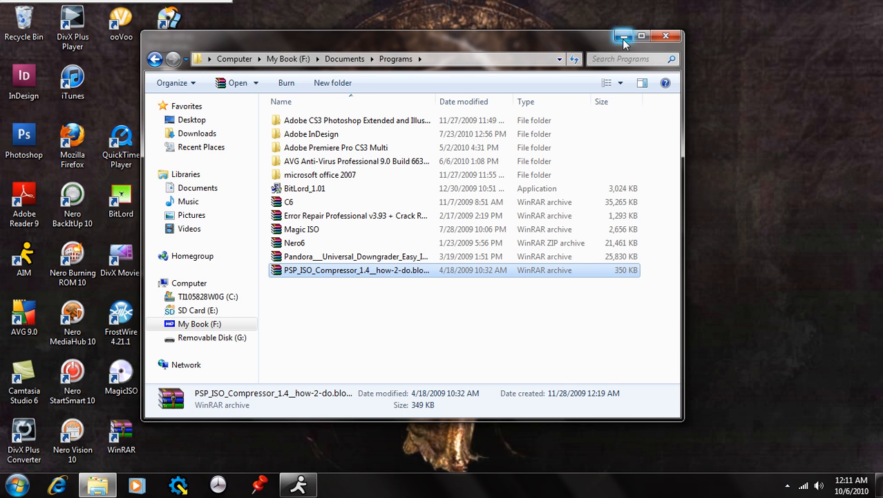
mouse_move(560, 52)
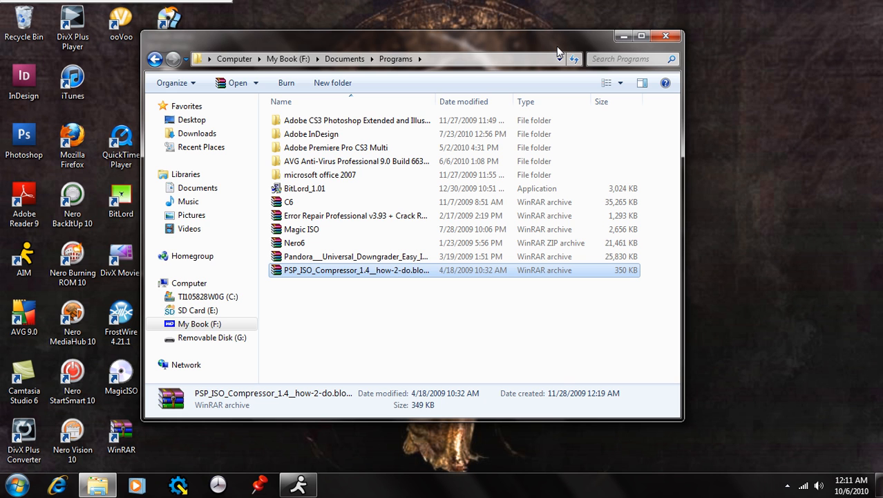
mouse_move(553, 57)
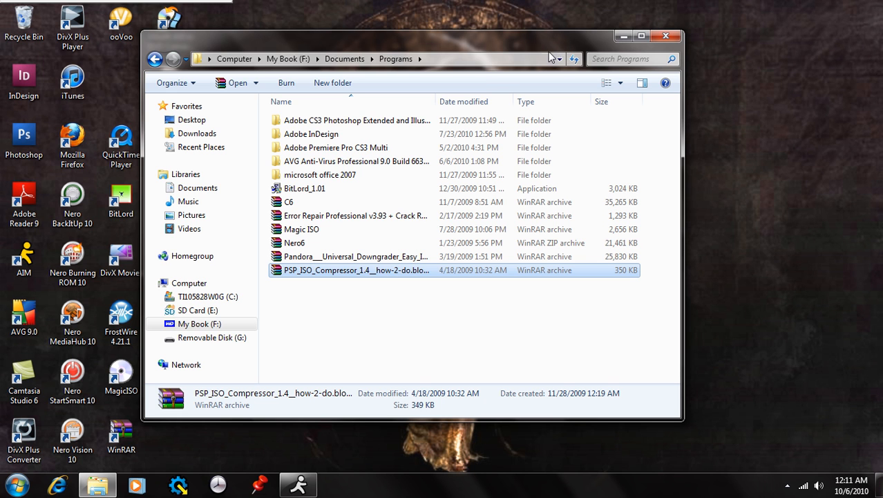
mouse_move(345, 294)
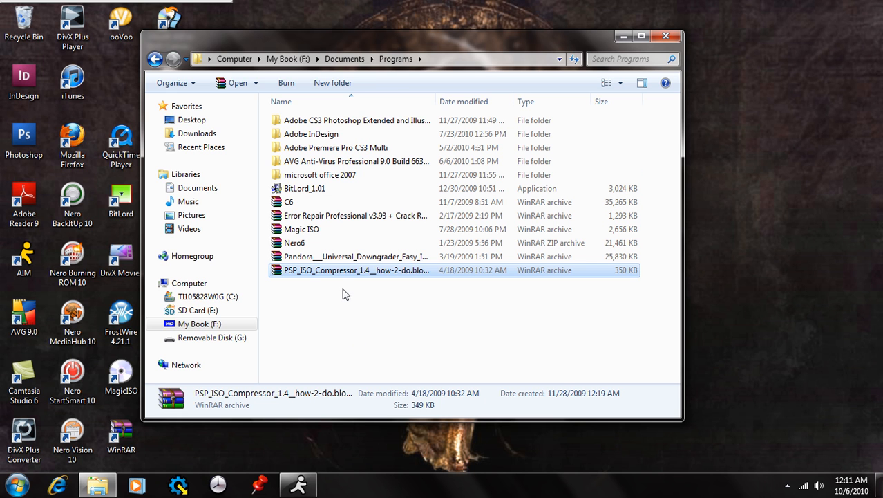
mouse_move(329, 287)
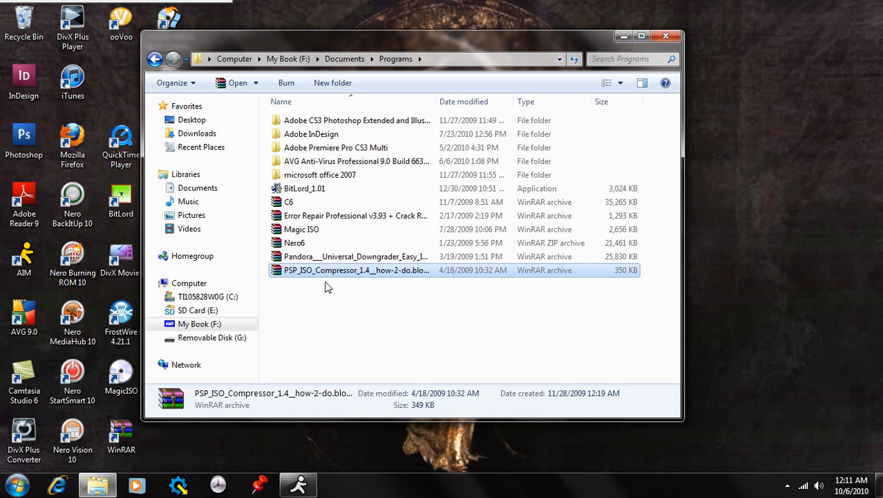
click(356, 269)
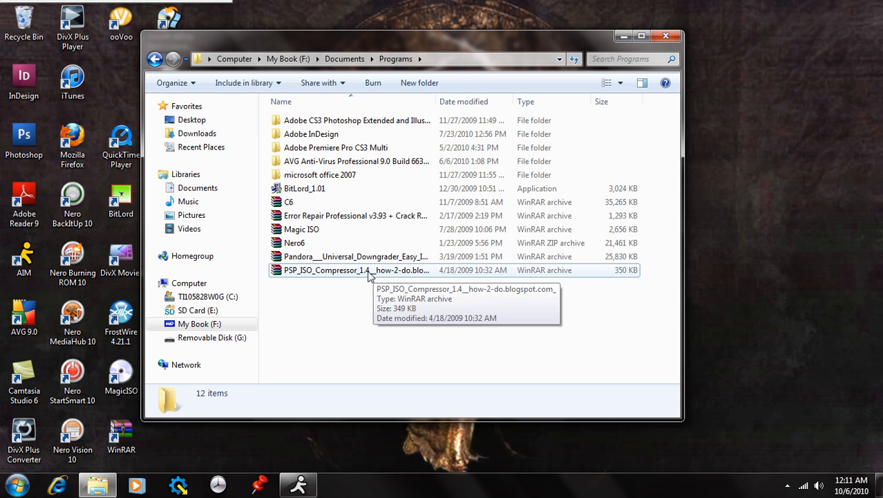
click(356, 269)
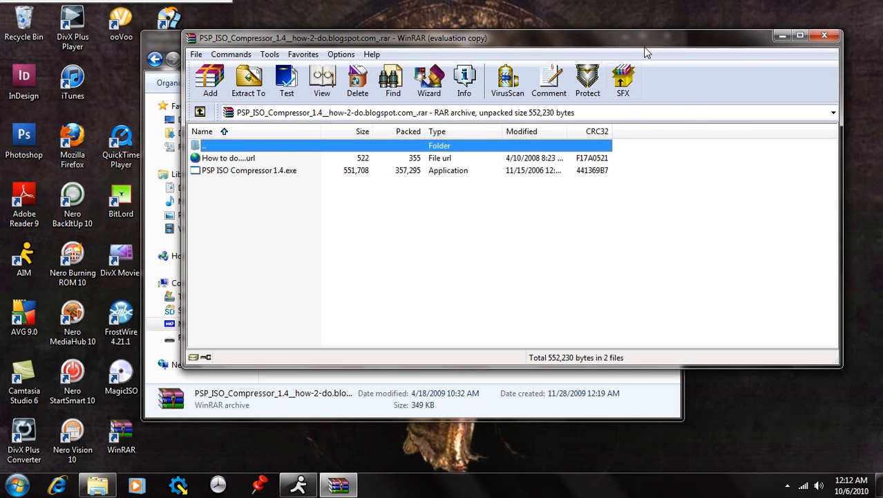
- Reopen the archive in WinRAR and run PSP ISO Compressor 1.4.exe
right_click(354, 270)
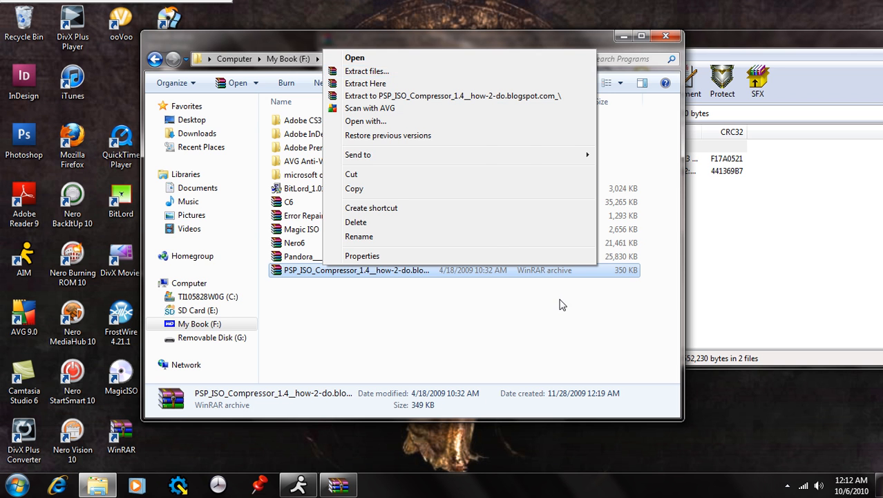
click(355, 57)
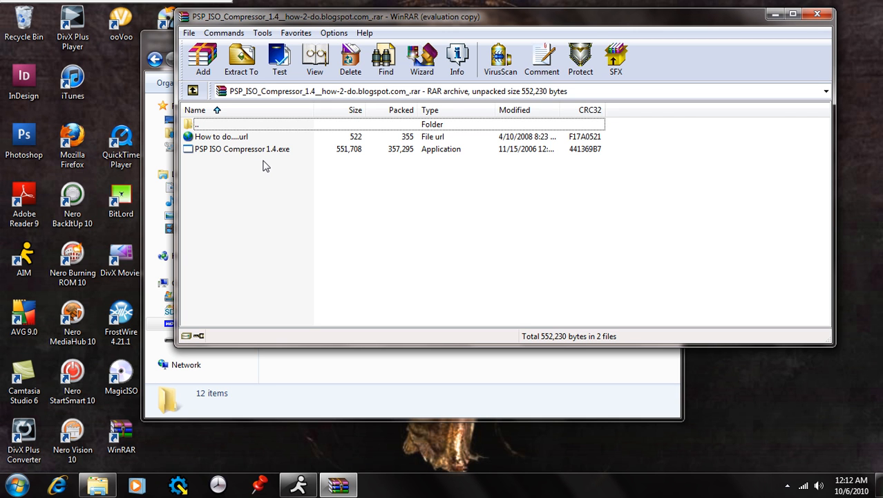
mouse_move(237, 151)
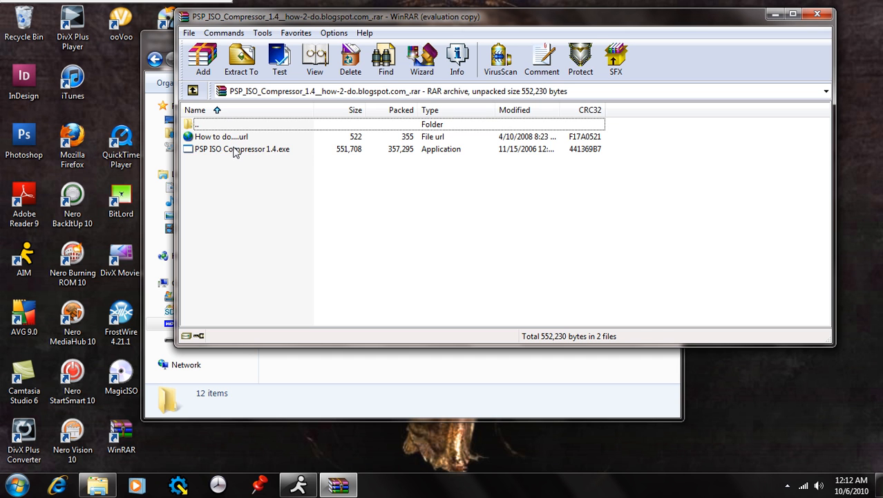
click(241, 149)
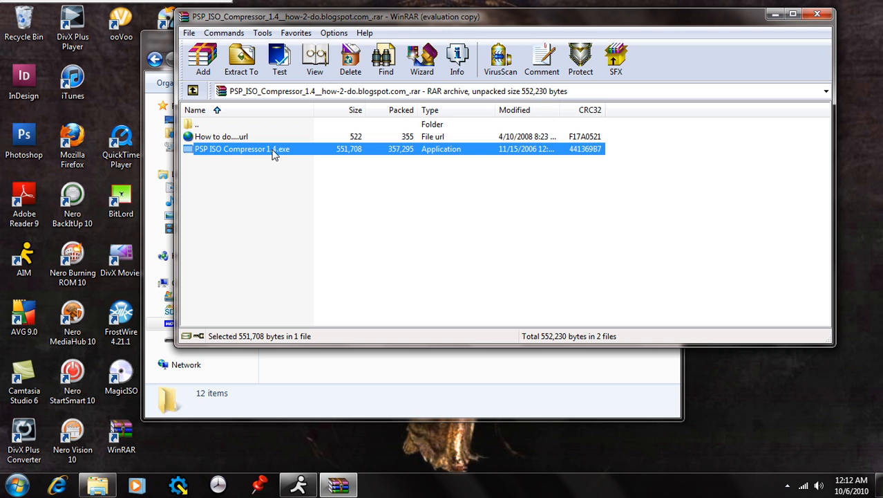
click(339, 220)
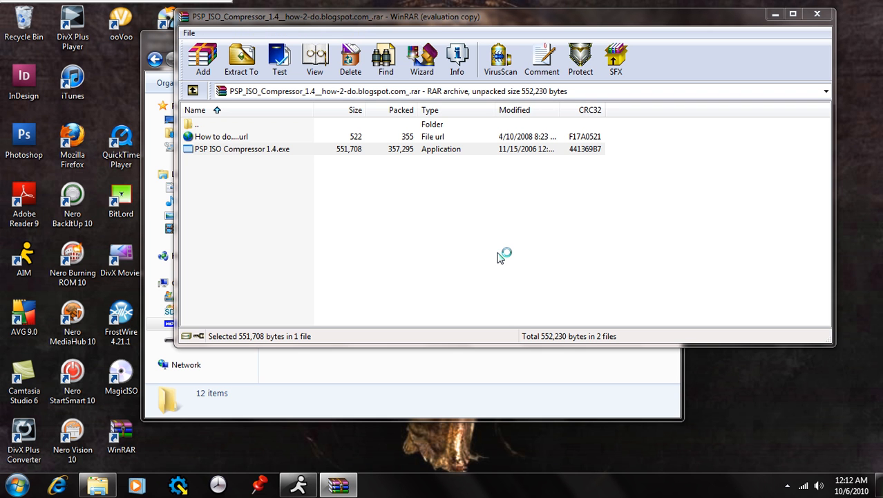
- Run the setup, keep the default install folder, and start the installation
double_click(242, 148)
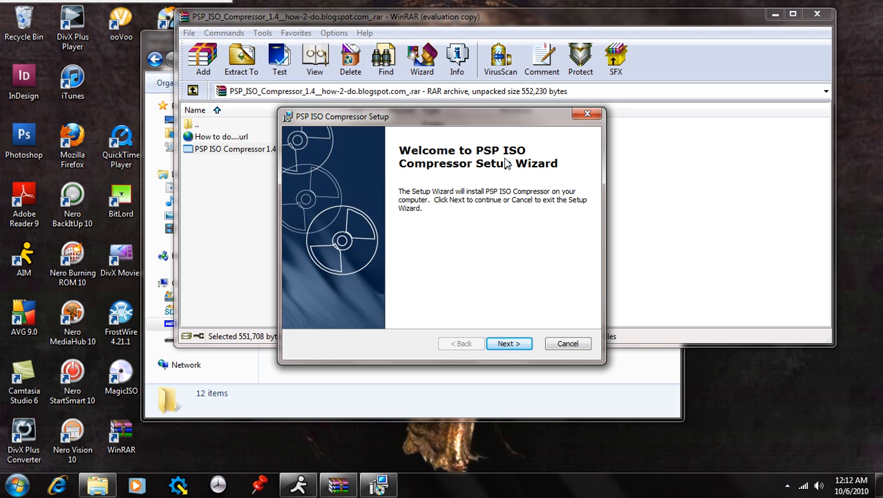
mouse_move(426, 206)
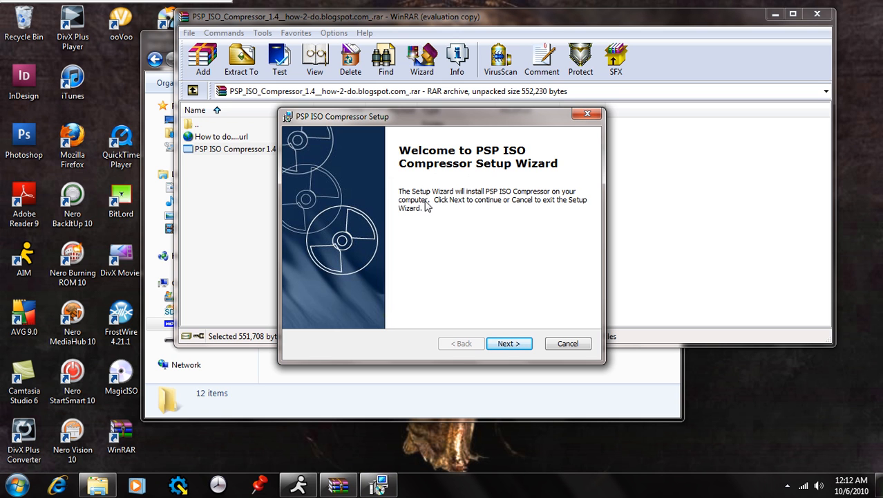
mouse_move(507, 206)
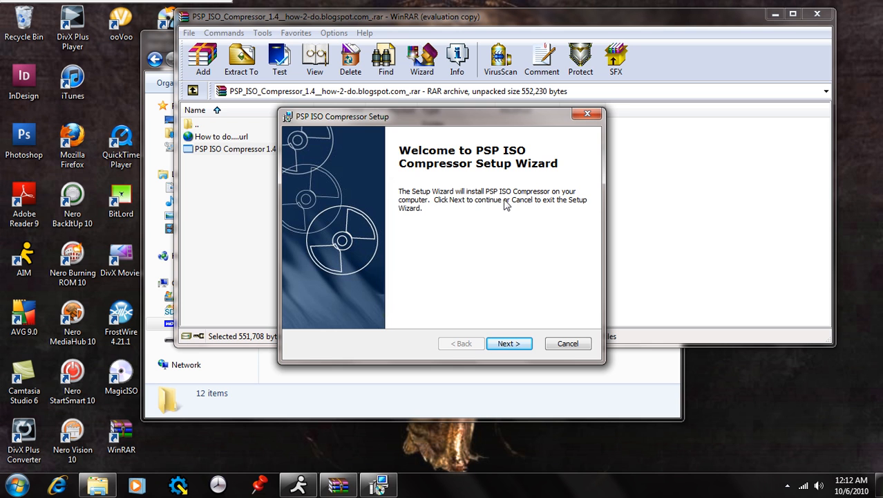
mouse_move(484, 257)
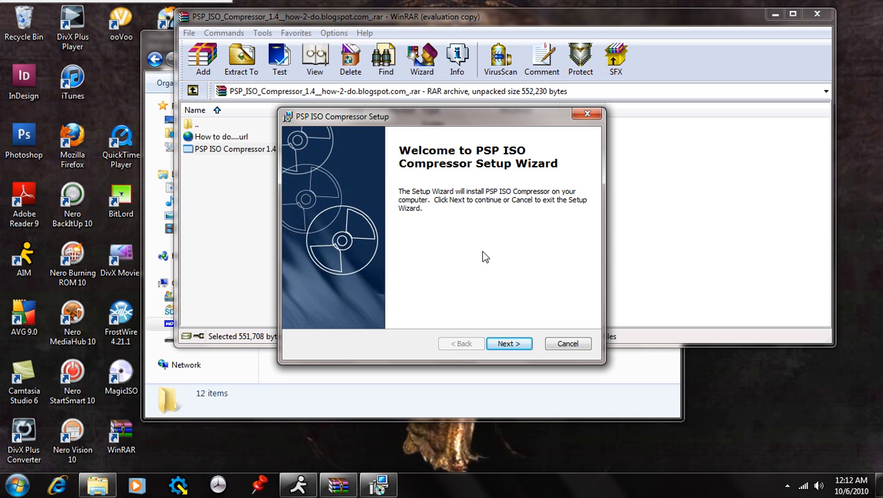
click(508, 344)
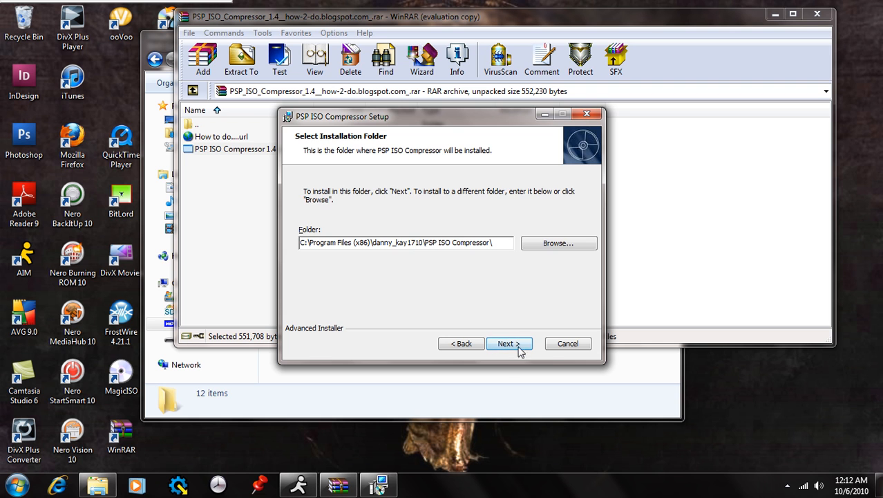
click(509, 344)
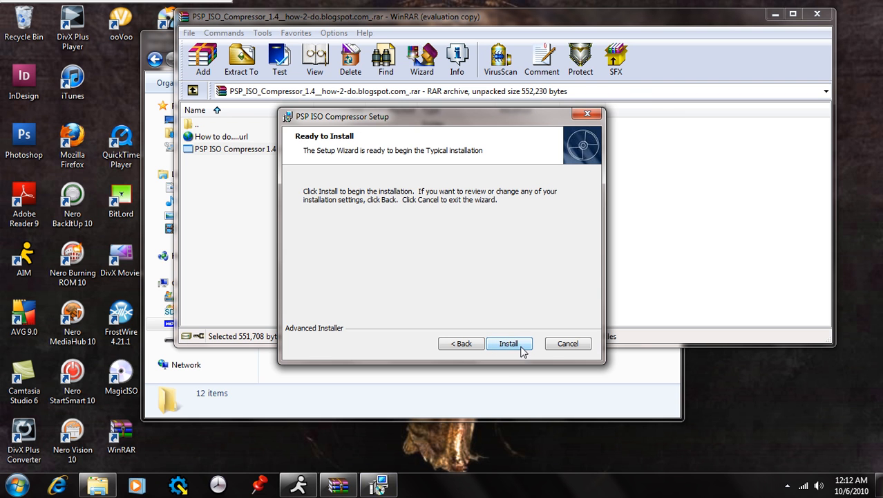
click(508, 342)
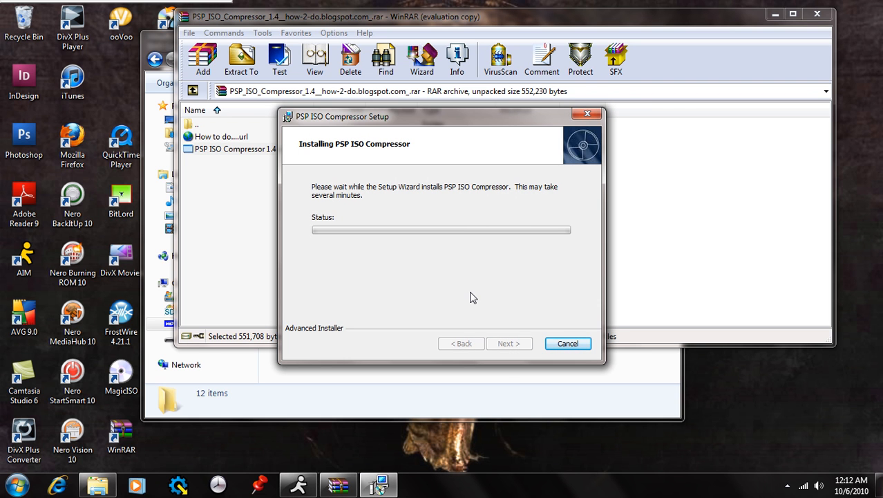
mouse_move(470, 297)
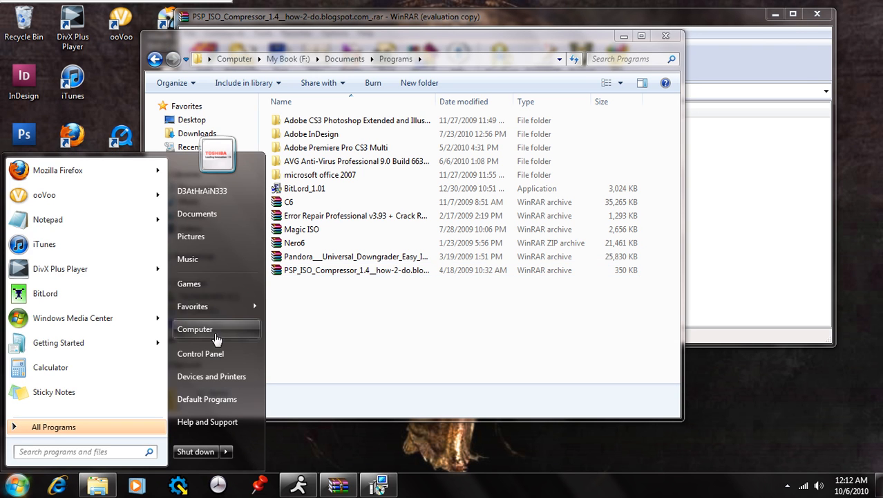
- Open Removable Disk (G:) from the Computer view
click(195, 329)
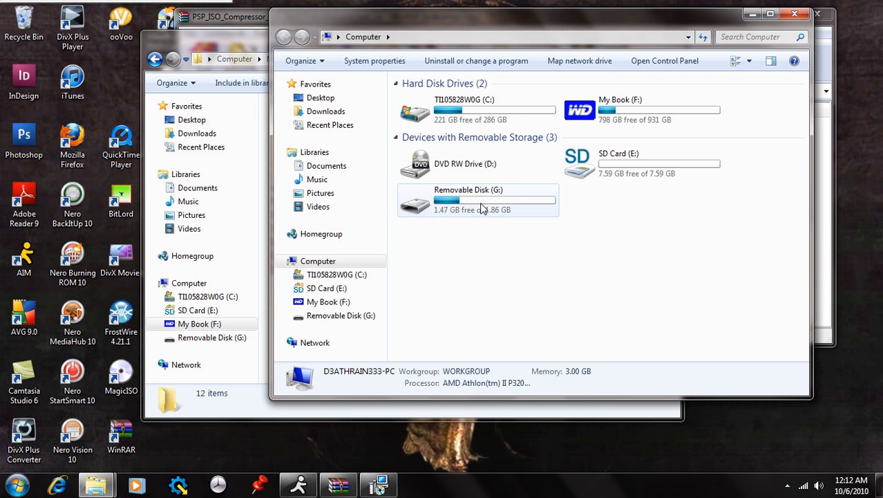
double_click(468, 201)
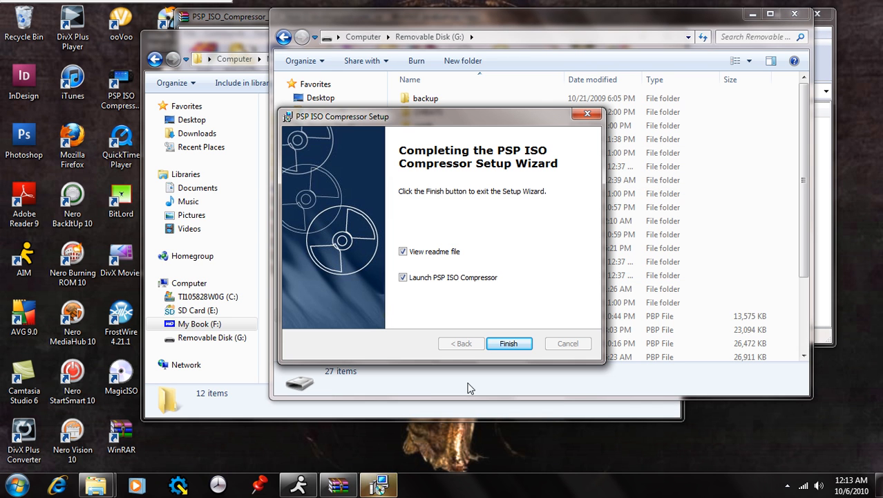
- Turn off 'View readme file' and finish setup, launching PSP ISO Compressor
click(403, 251)
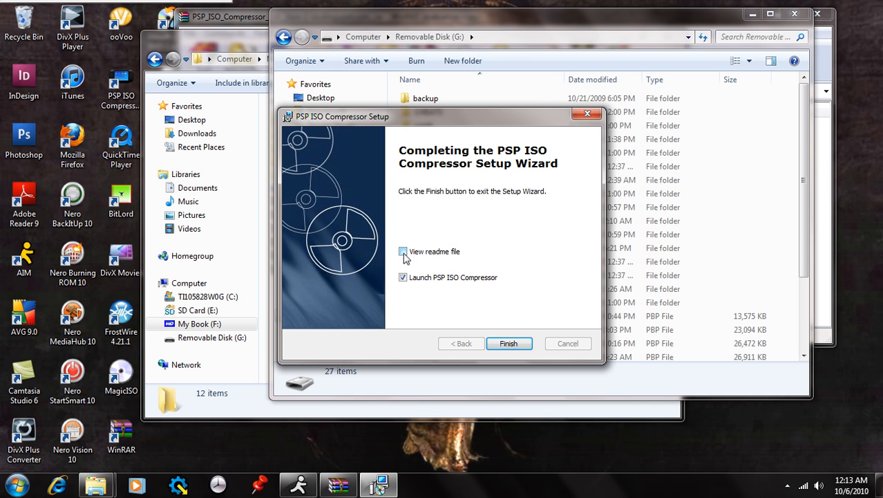
click(403, 251)
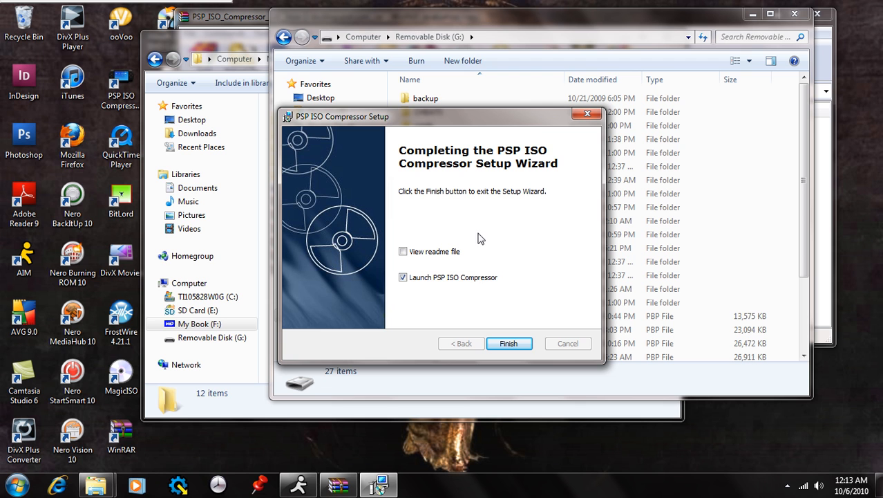
mouse_move(422, 291)
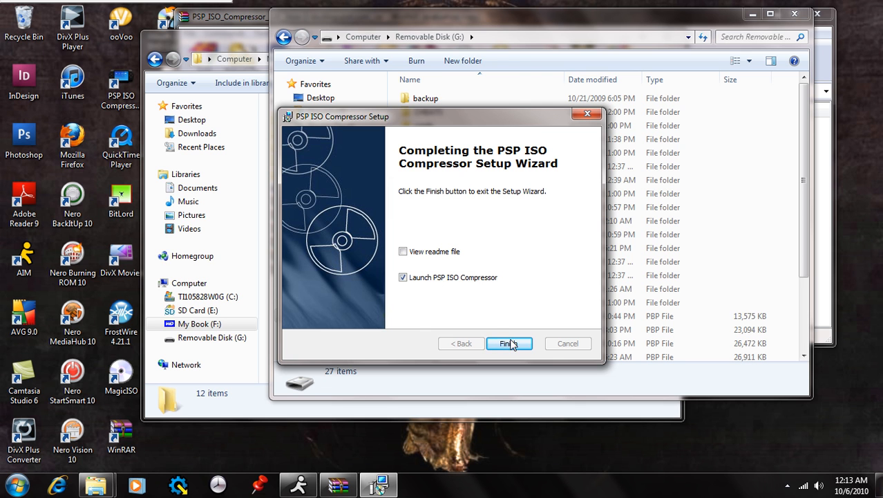
click(509, 343)
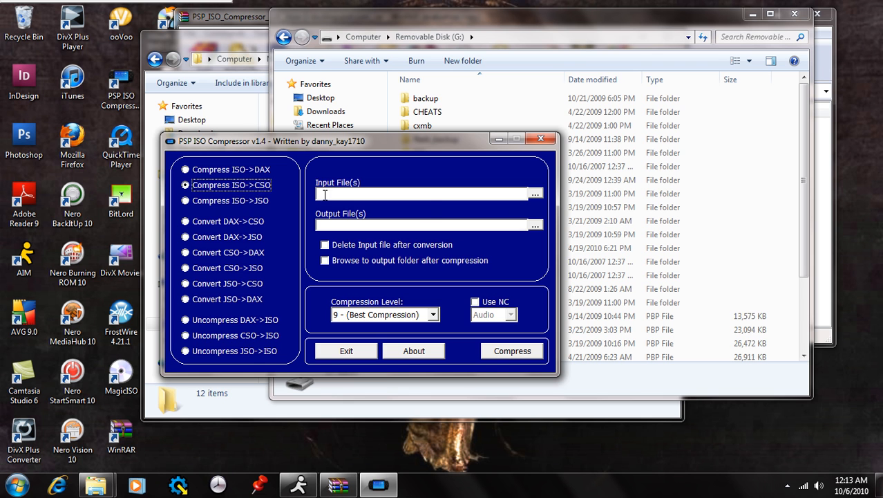
- Load the DBZ Shin Budoukai Another Road image from My Book (F:) as input
click(534, 193)
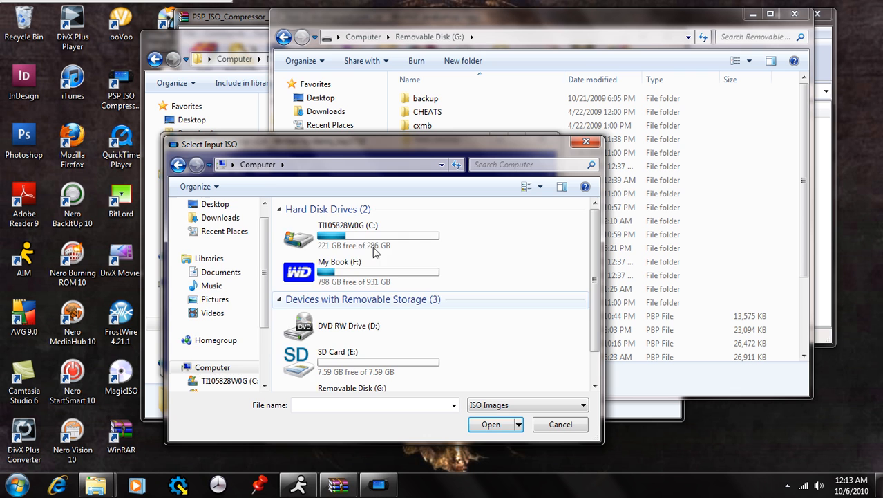
double_click(339, 270)
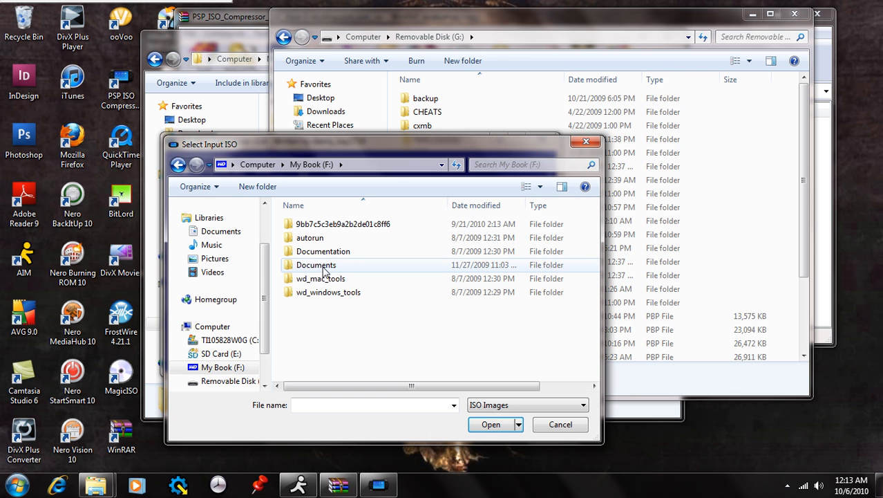
mouse_move(329, 271)
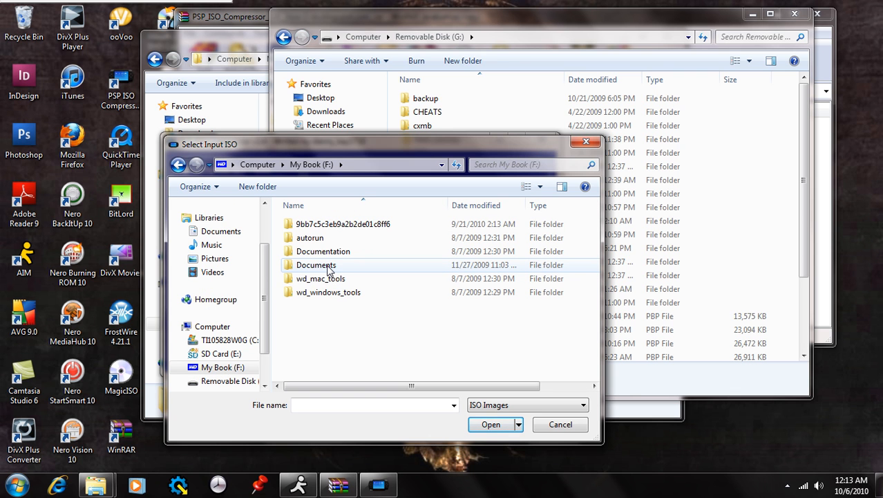
double_click(315, 265)
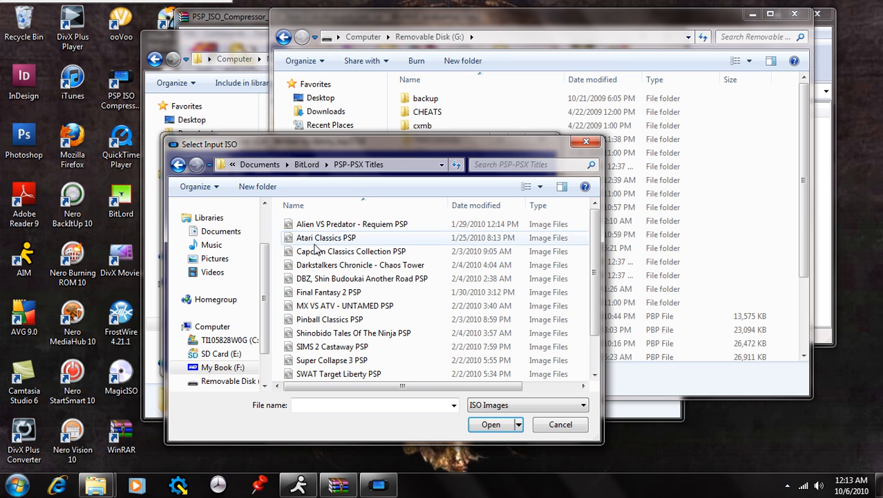
mouse_move(308, 283)
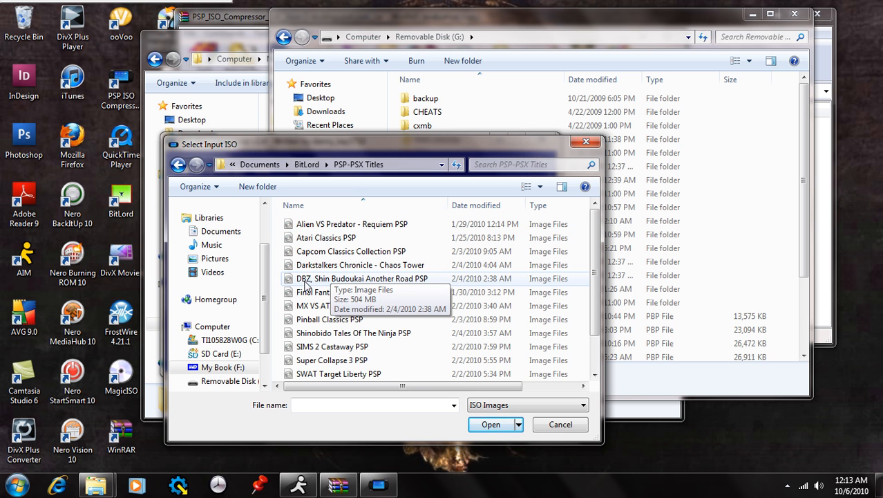
mouse_move(406, 287)
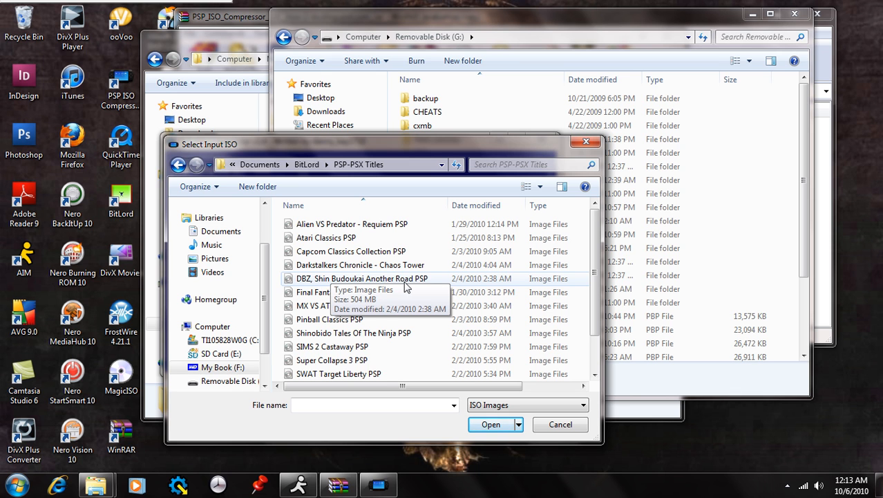
mouse_move(385, 288)
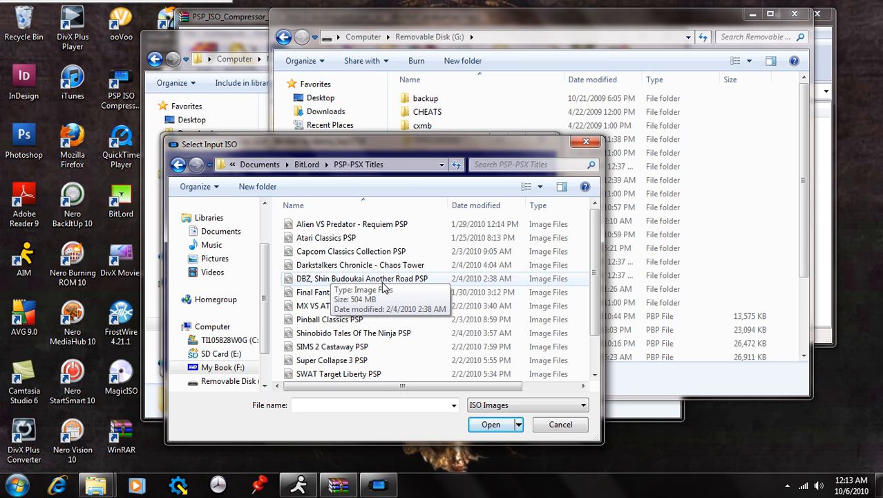
click(362, 278)
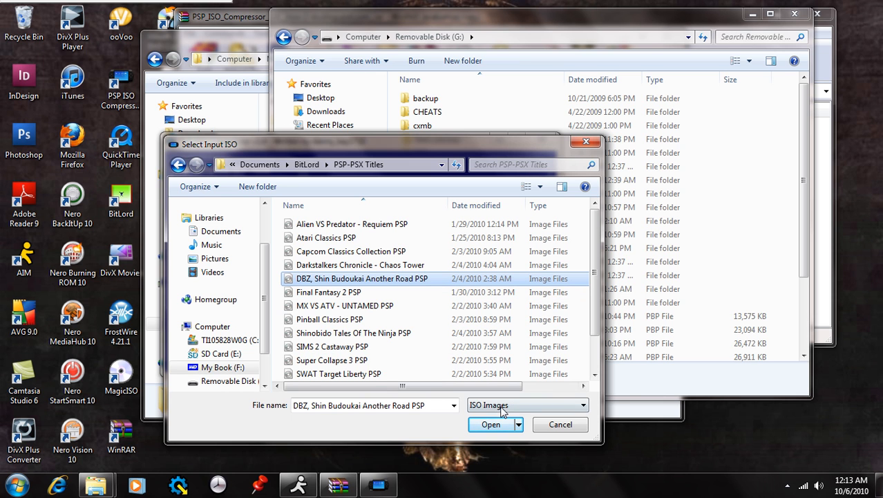
mouse_move(490, 424)
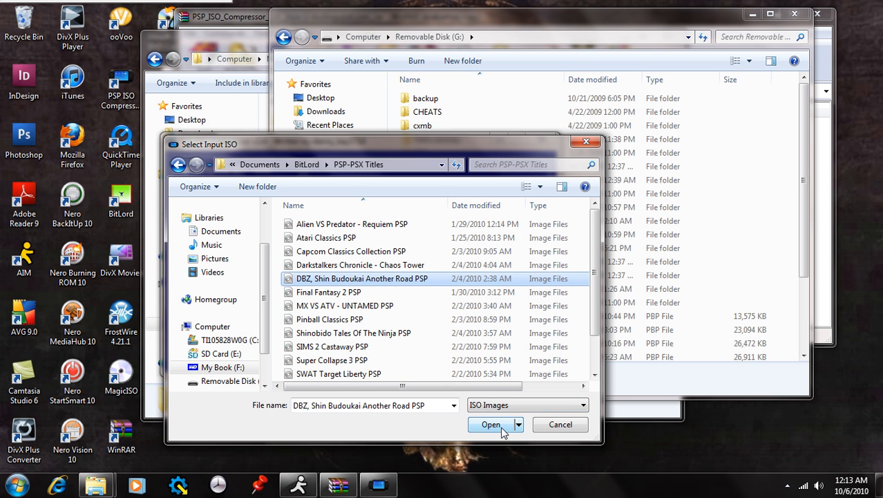
click(491, 424)
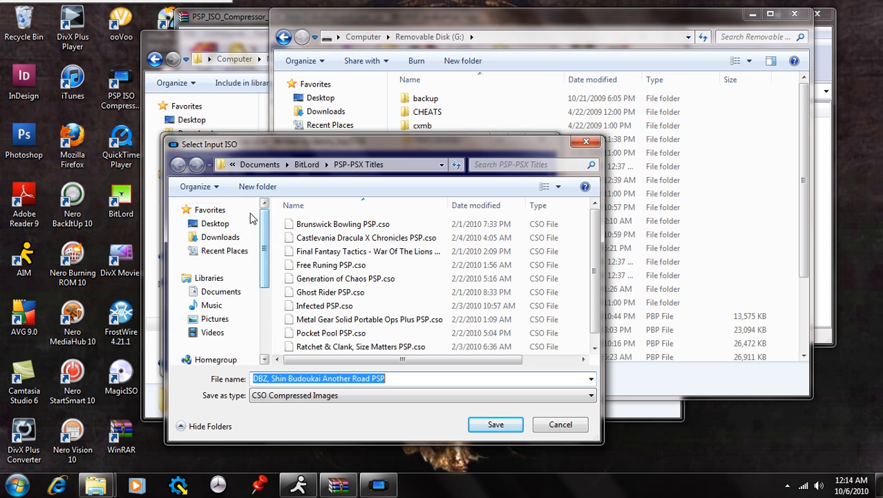
- Save the output CSO to the Desktop with the game's file name
click(215, 222)
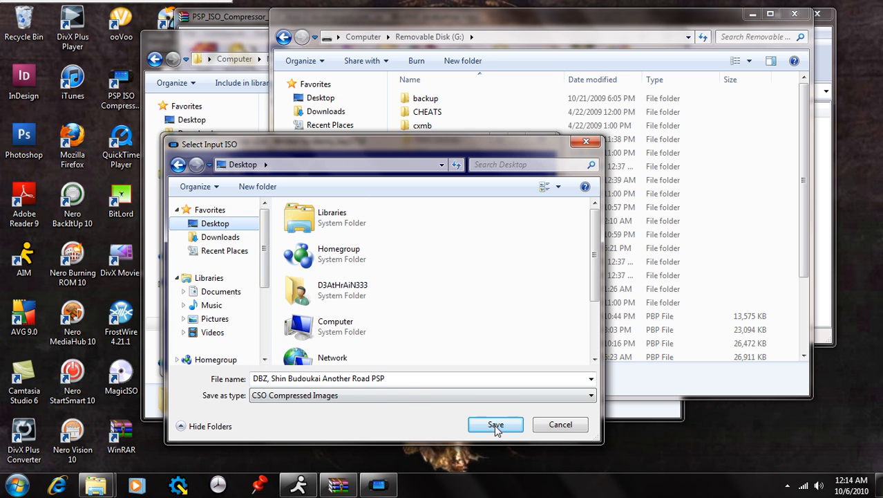
click(495, 425)
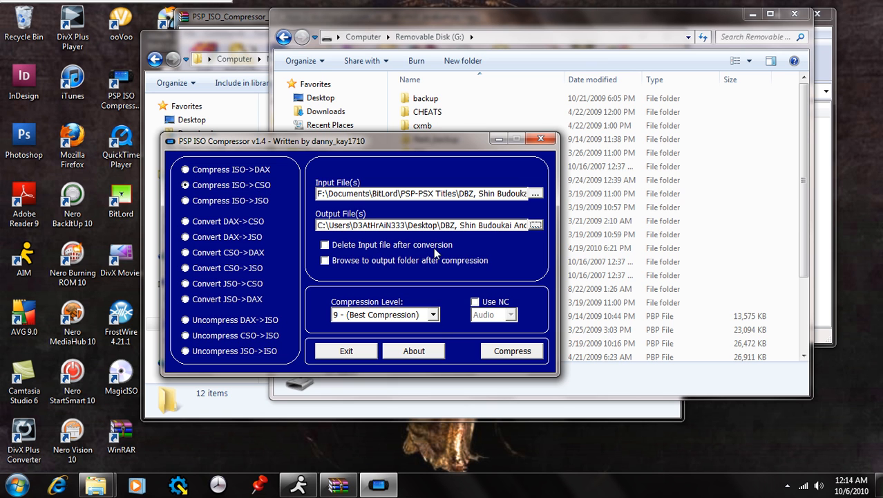
mouse_move(345, 273)
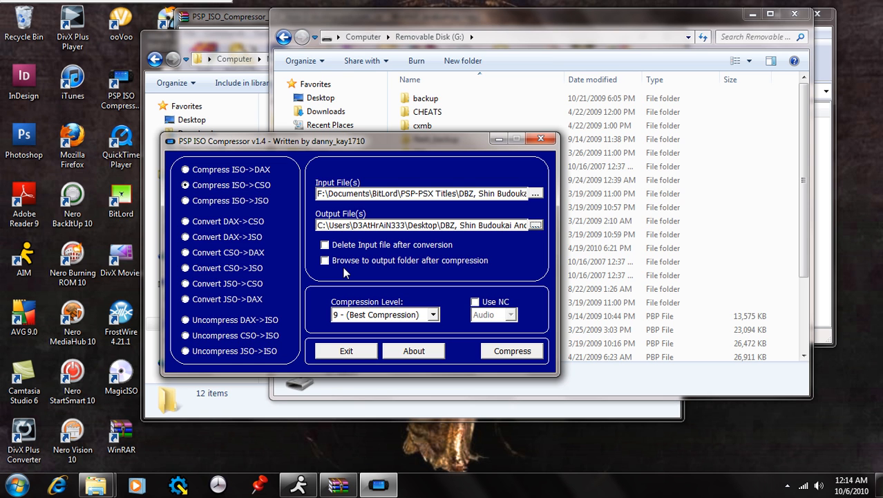
mouse_move(359, 261)
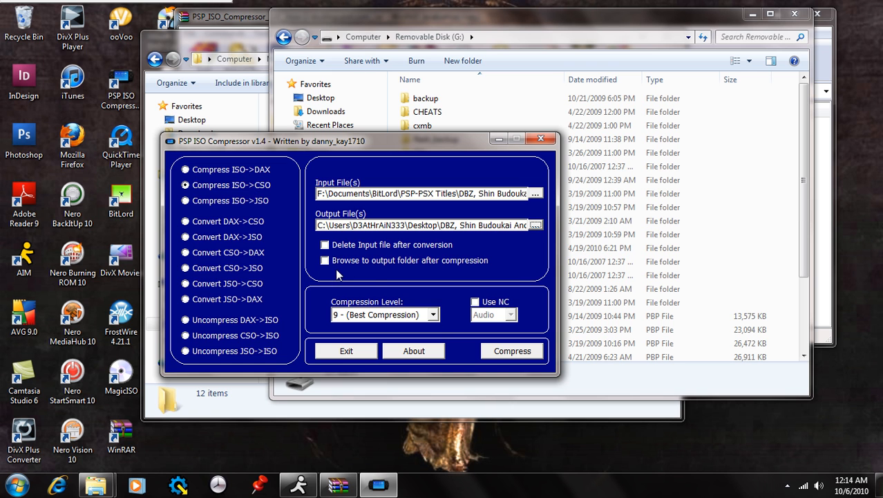
- Choose compression level 9 (Best Compression) and start the ISO-to-CSO conversion
click(434, 315)
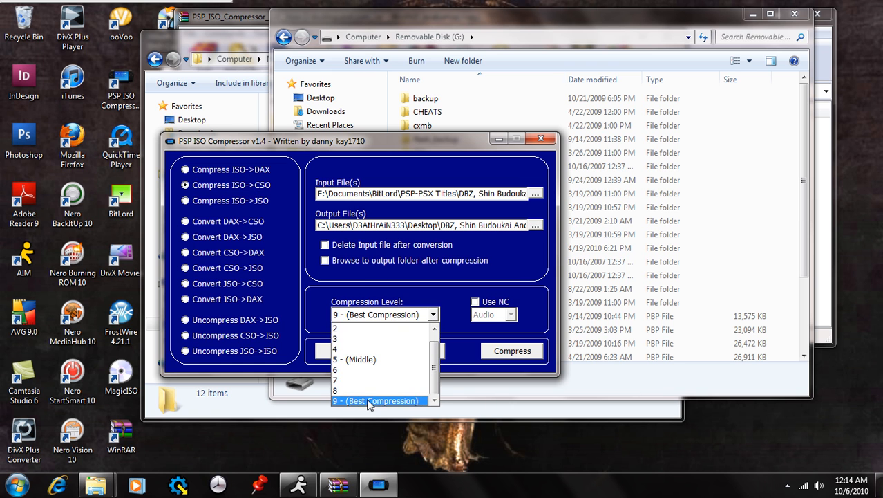
click(375, 401)
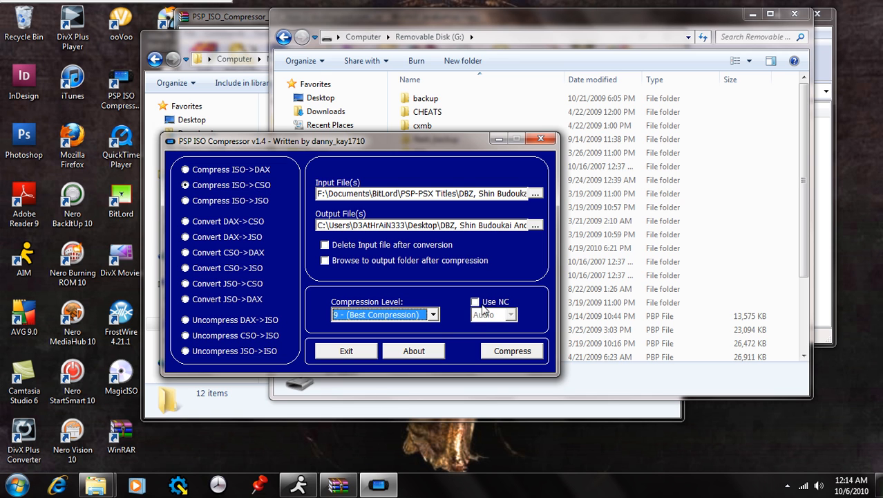
mouse_move(489, 317)
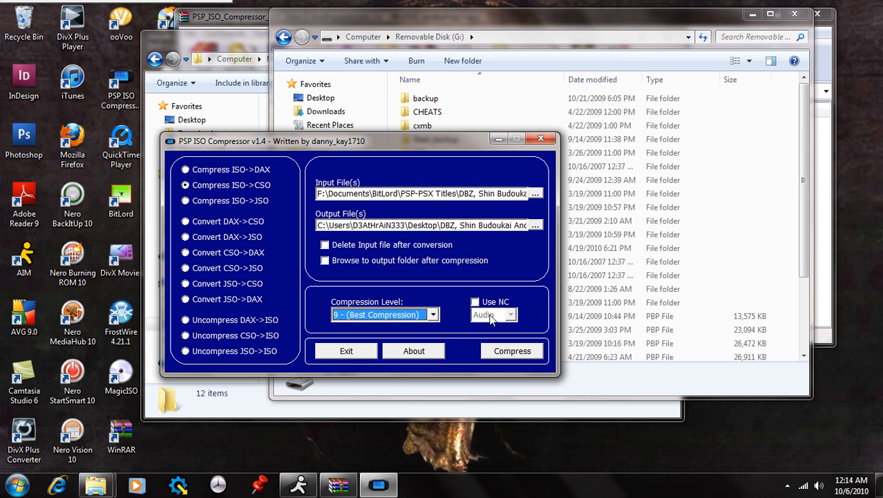
mouse_move(416, 338)
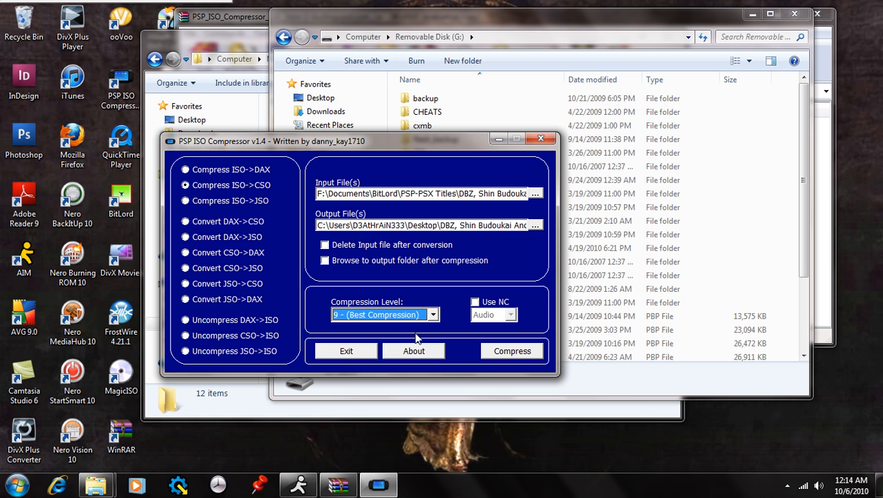
mouse_move(449, 334)
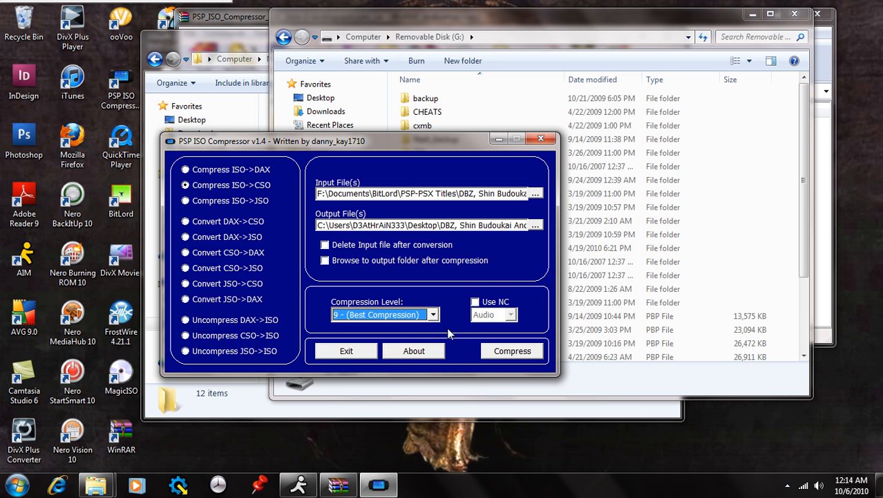
click(512, 350)
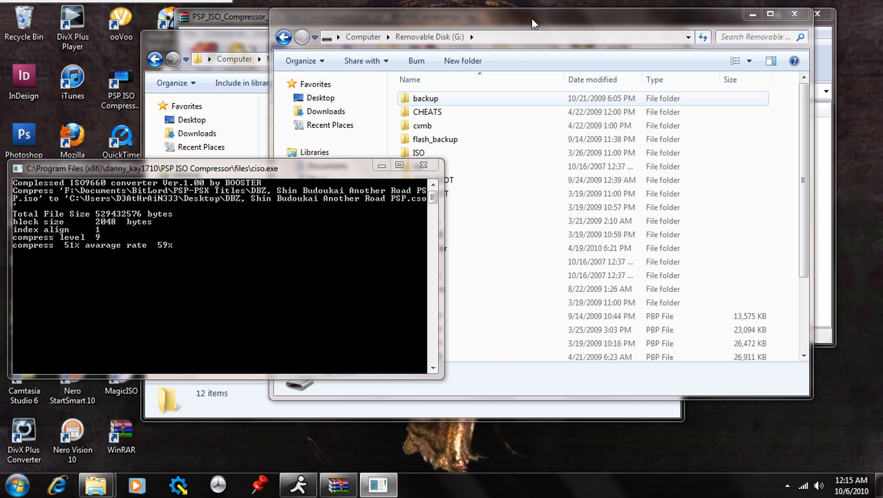
mouse_move(783, 15)
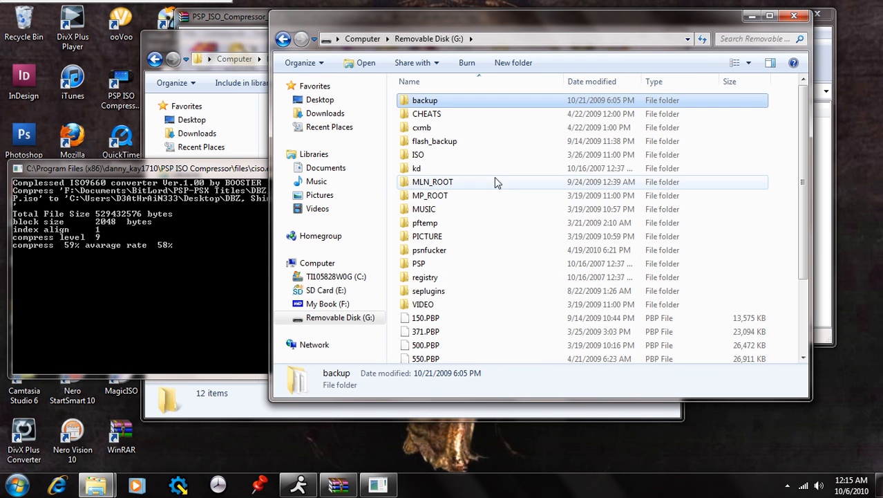
mouse_move(484, 172)
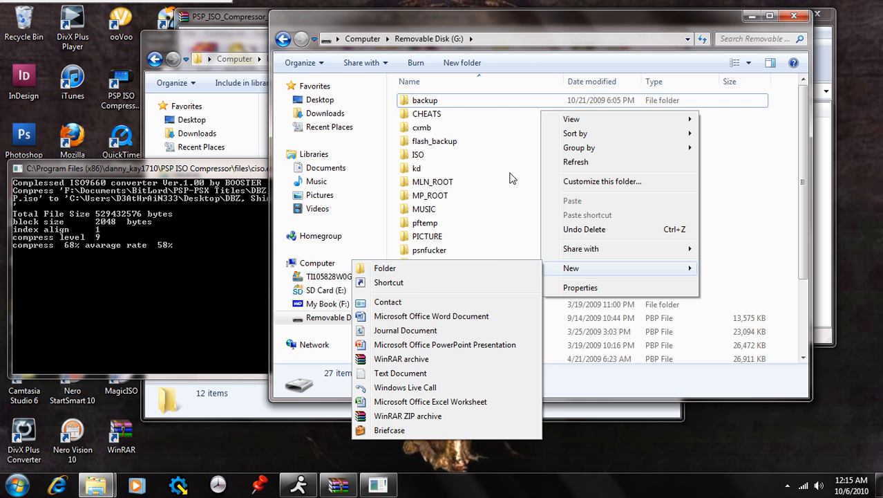
- Open the ISO folder on Removable Disk (G:), which holds two CSO games
click(417, 154)
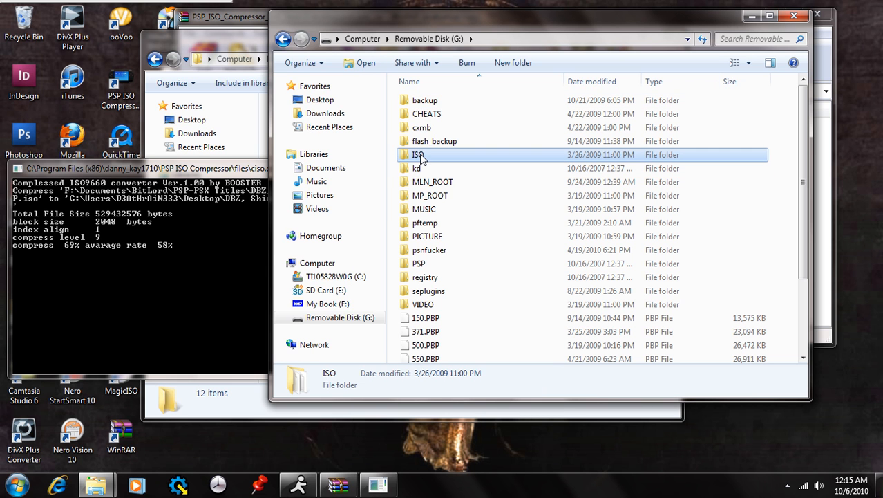
mouse_move(418, 155)
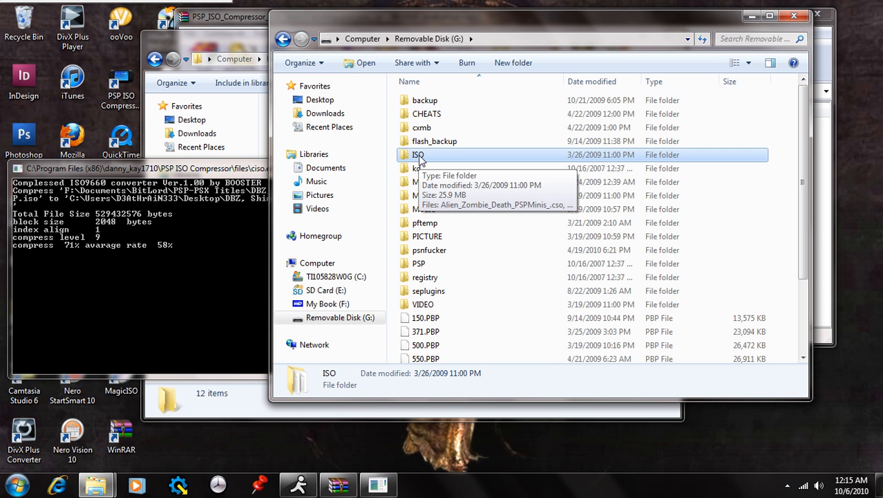
double_click(418, 154)
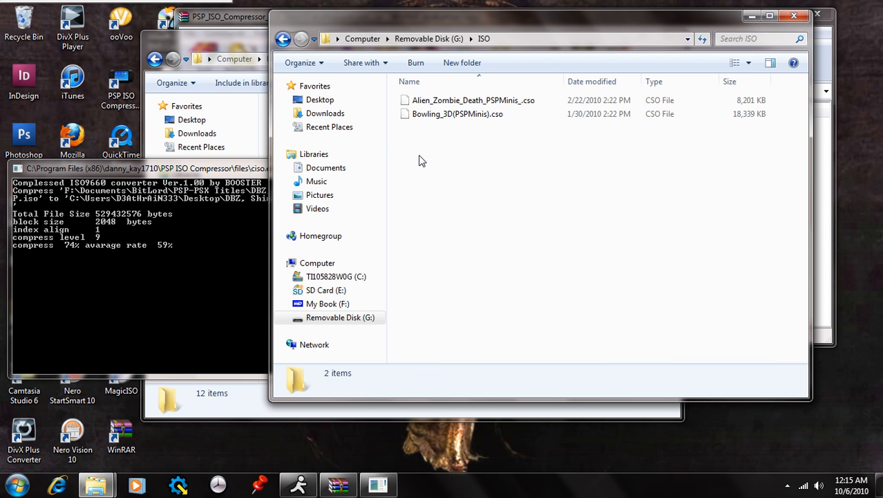
mouse_move(463, 163)
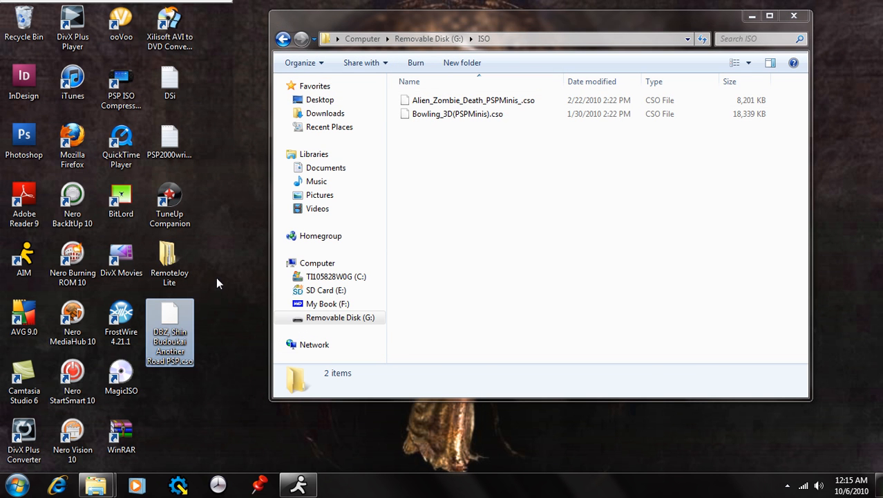
mouse_move(184, 337)
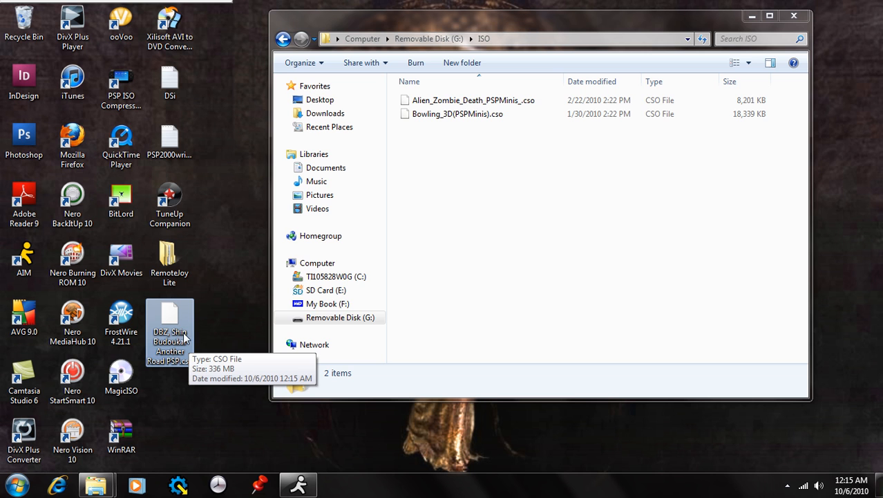
mouse_move(187, 338)
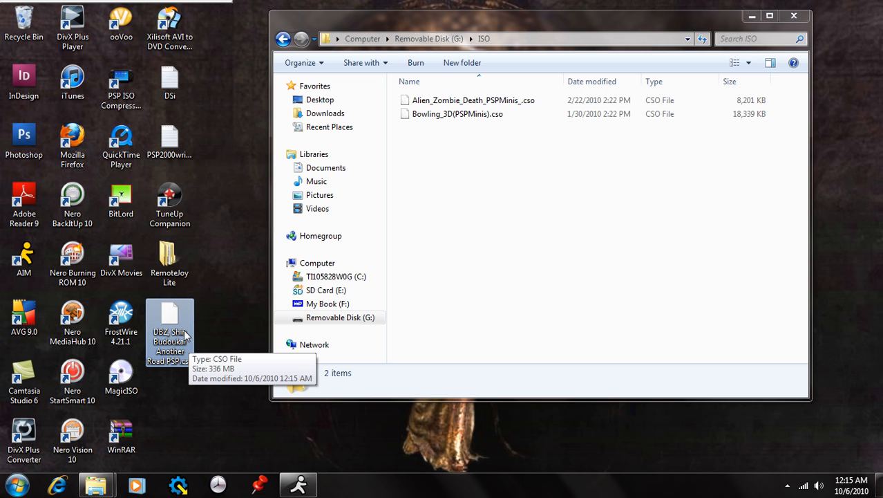
mouse_move(183, 338)
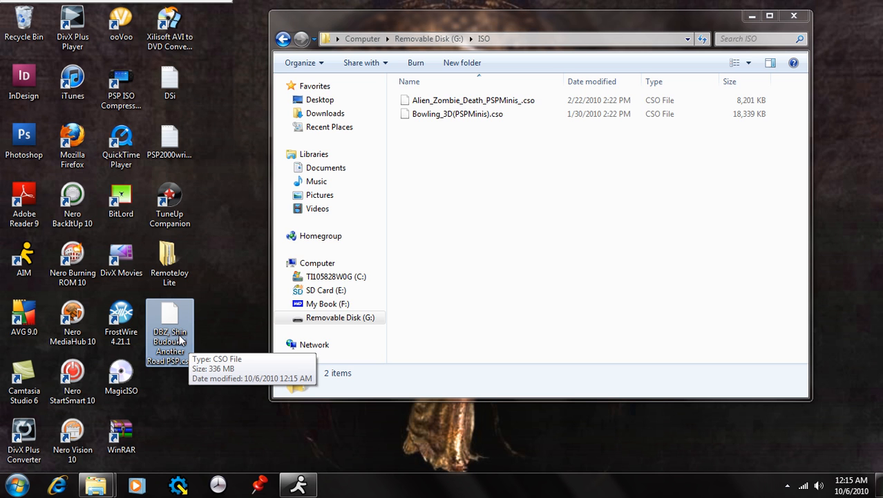
mouse_move(96, 484)
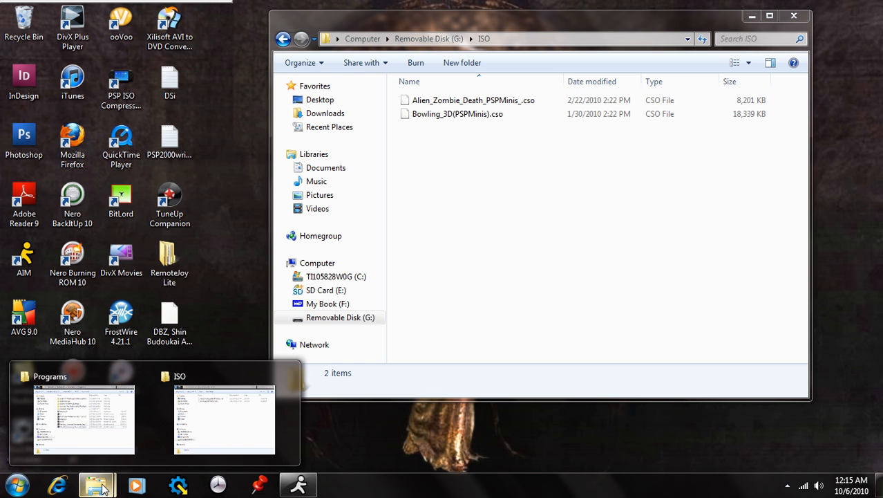
- Switch to the other Explorer window and open the BitLord downloads folder
click(83, 414)
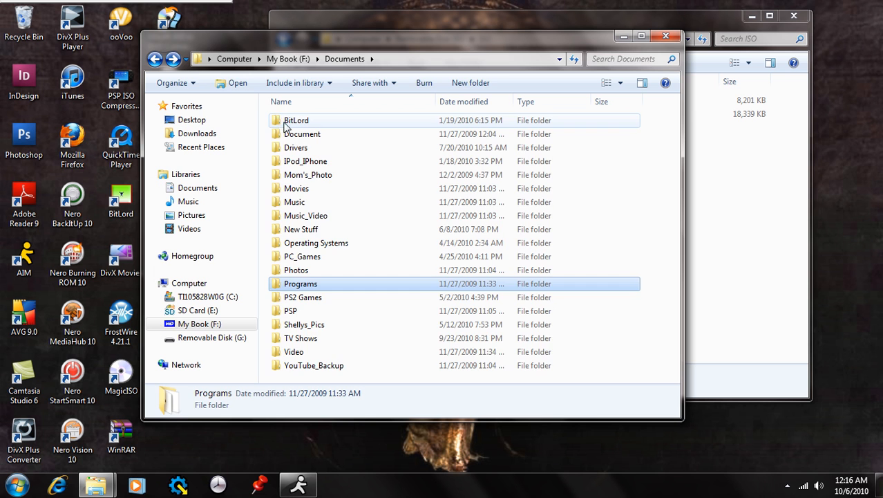
double_click(296, 120)
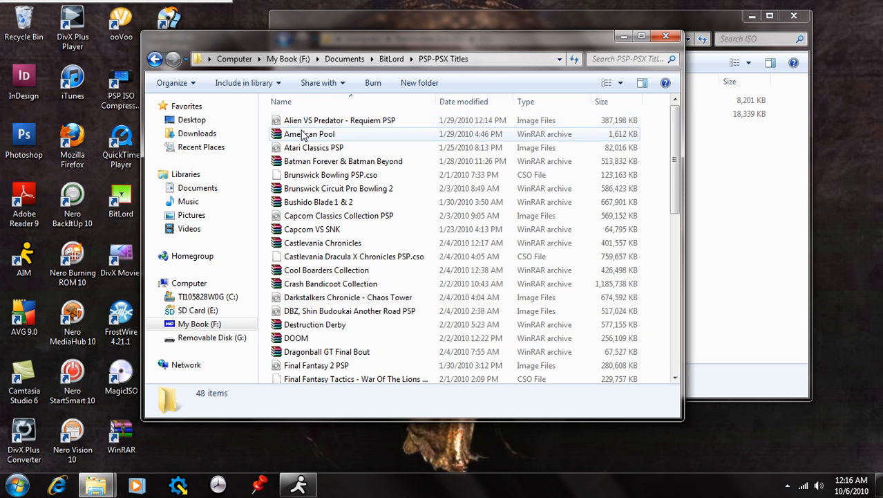
mouse_move(358, 310)
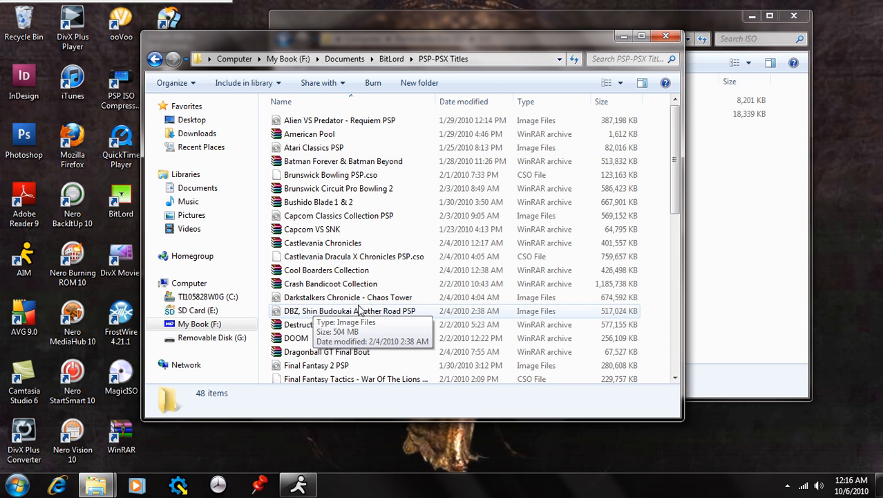
mouse_move(608, 316)
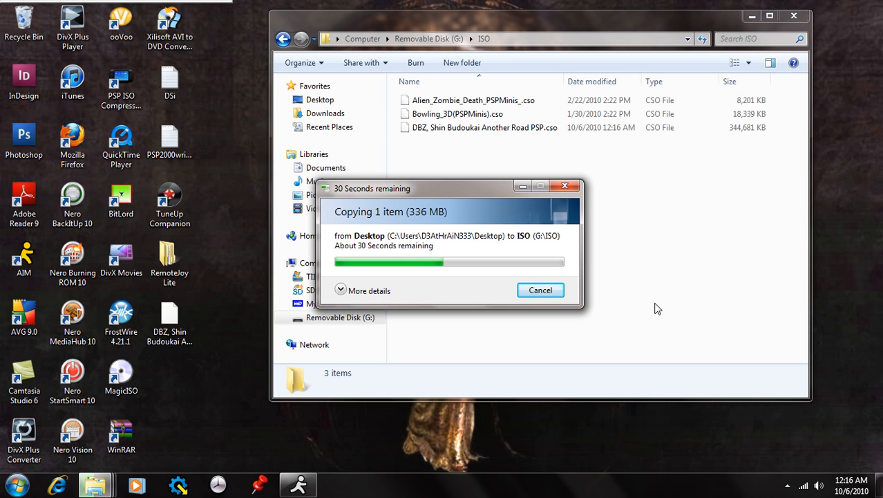
mouse_move(641, 312)
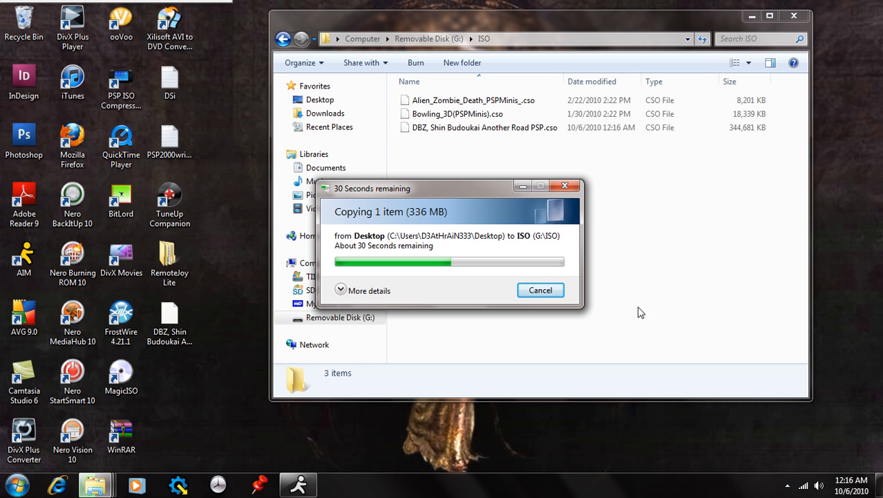
mouse_move(658, 285)
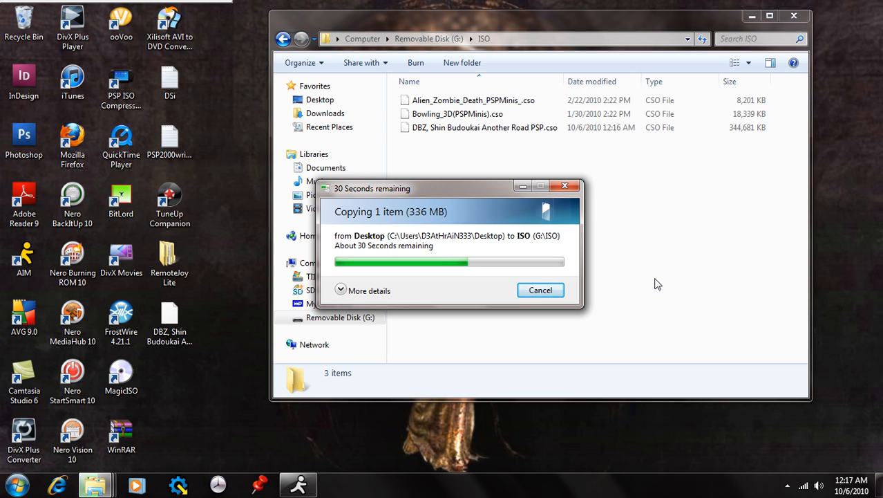
mouse_move(644, 254)
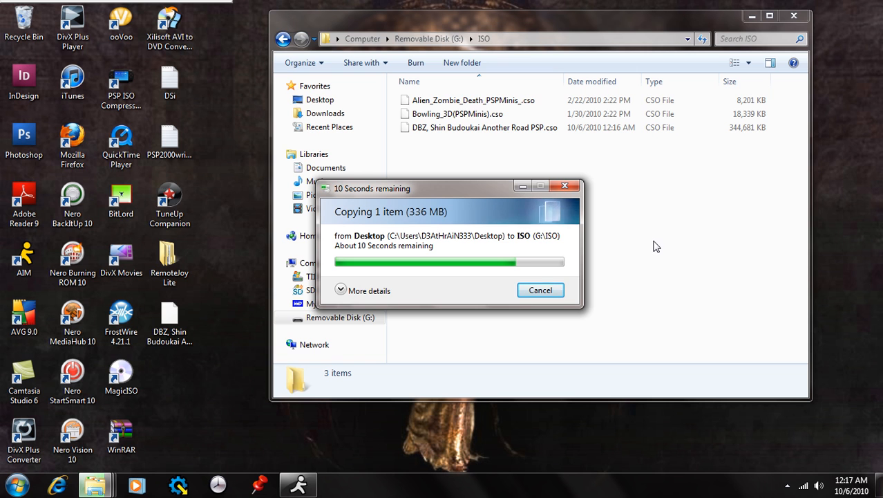
mouse_move(681, 240)
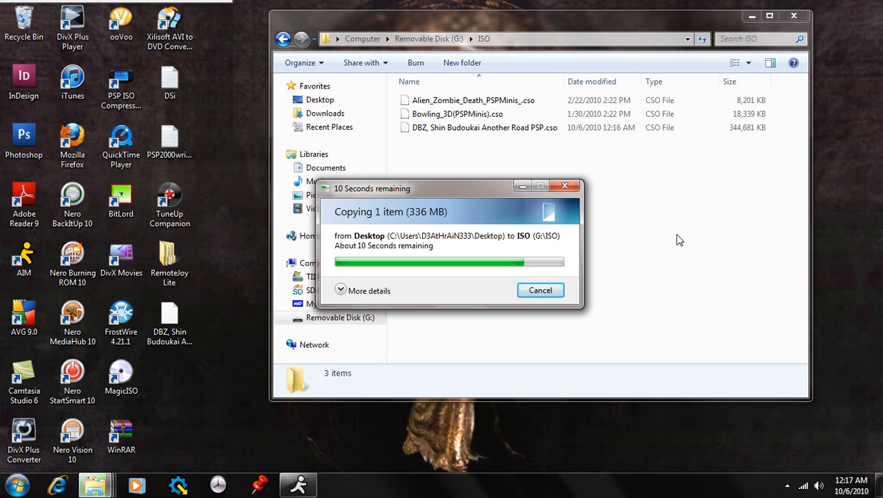
mouse_move(808, 164)
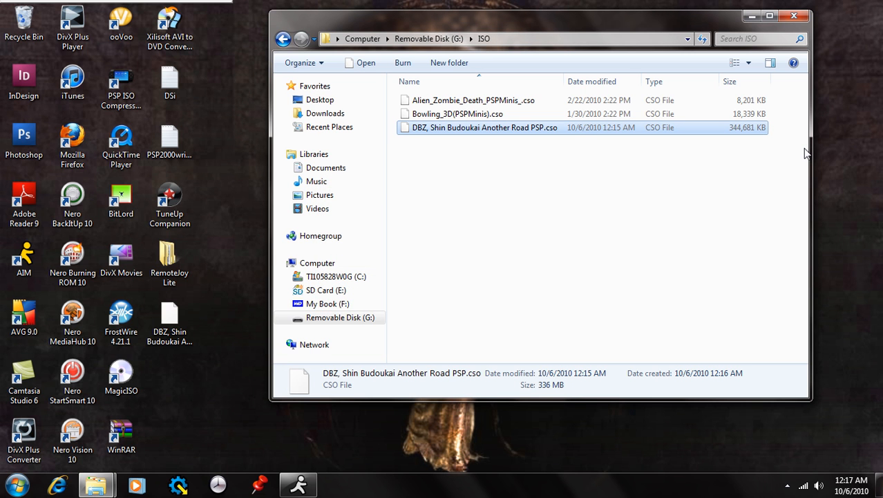
mouse_move(774, 154)
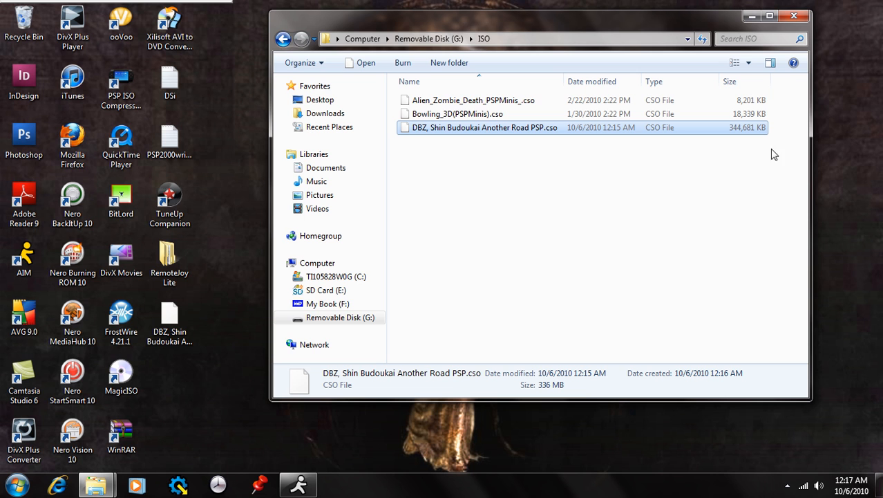
mouse_move(444, 137)
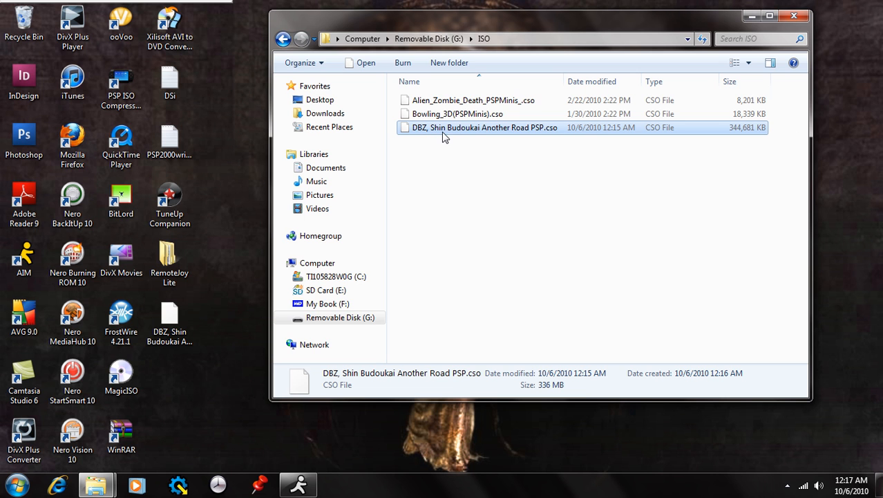
mouse_move(538, 163)
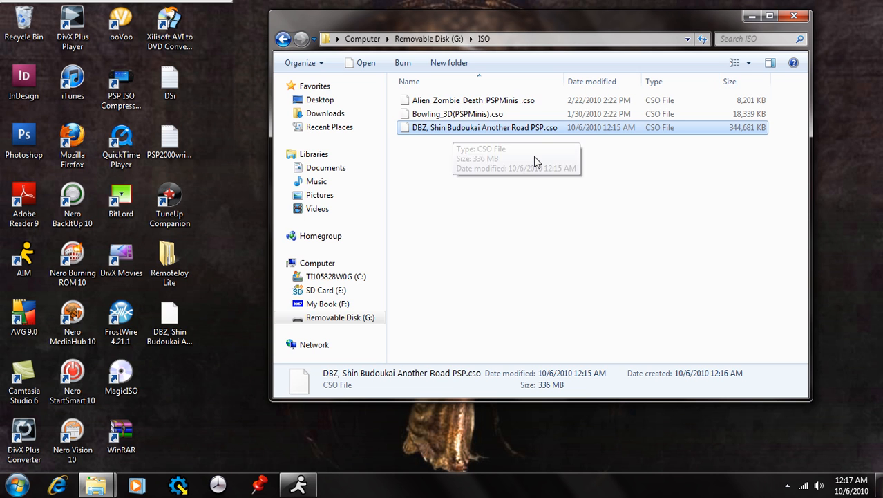
mouse_move(568, 167)
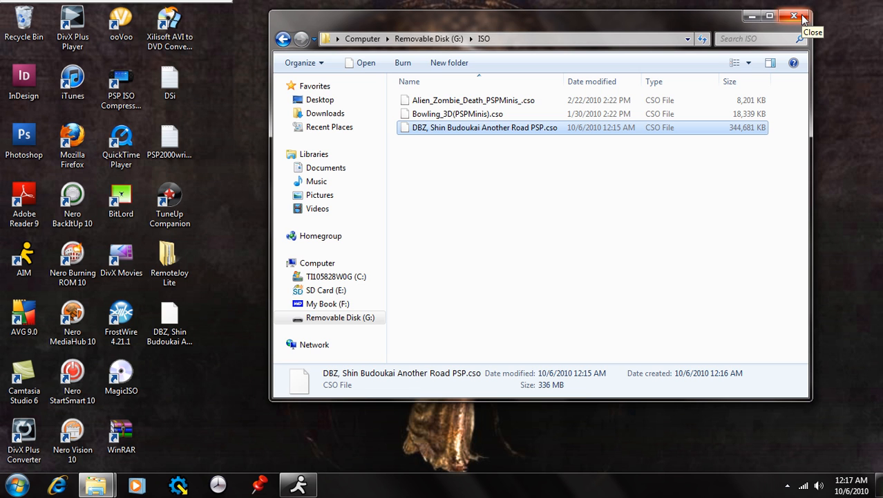
mouse_move(794, 16)
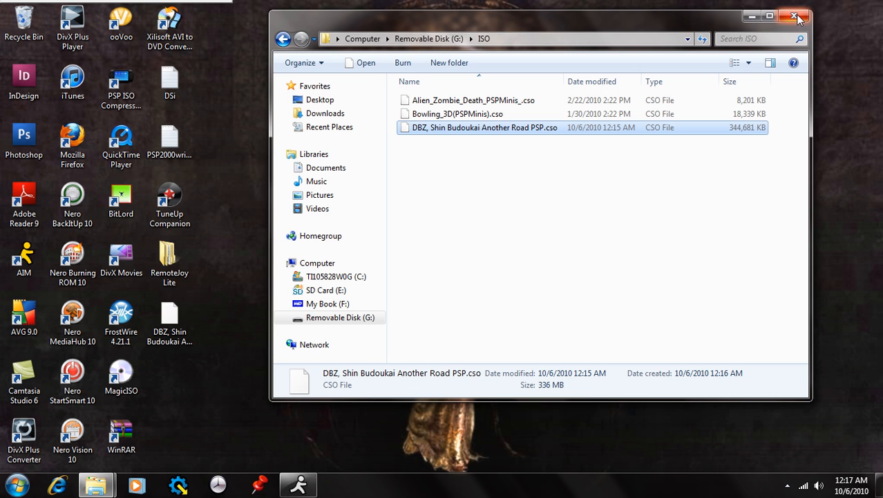